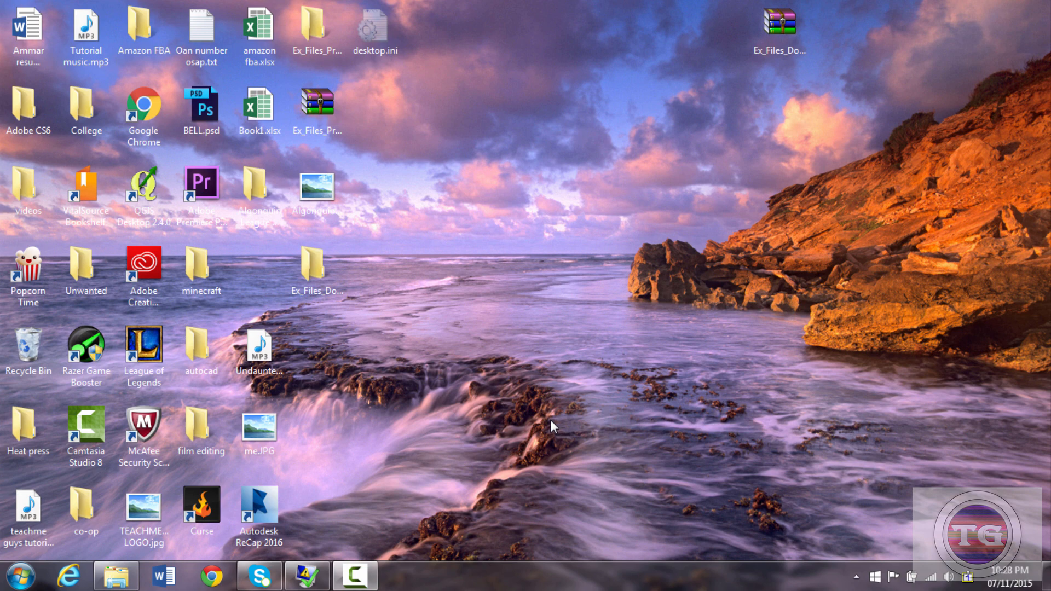
mouse_move(606, 407)
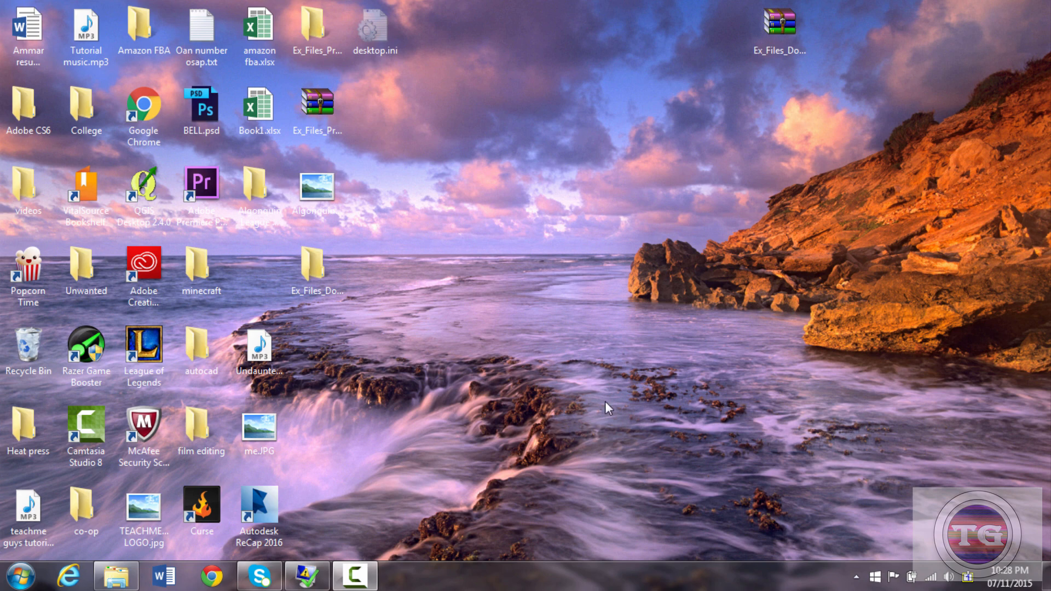
mouse_move(575, 404)
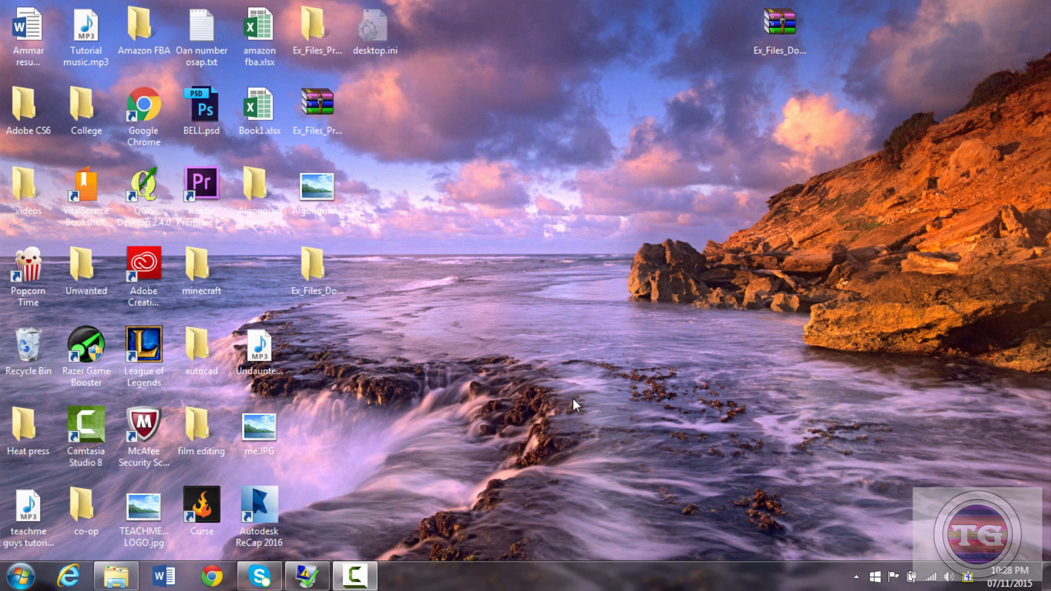
mouse_move(572, 408)
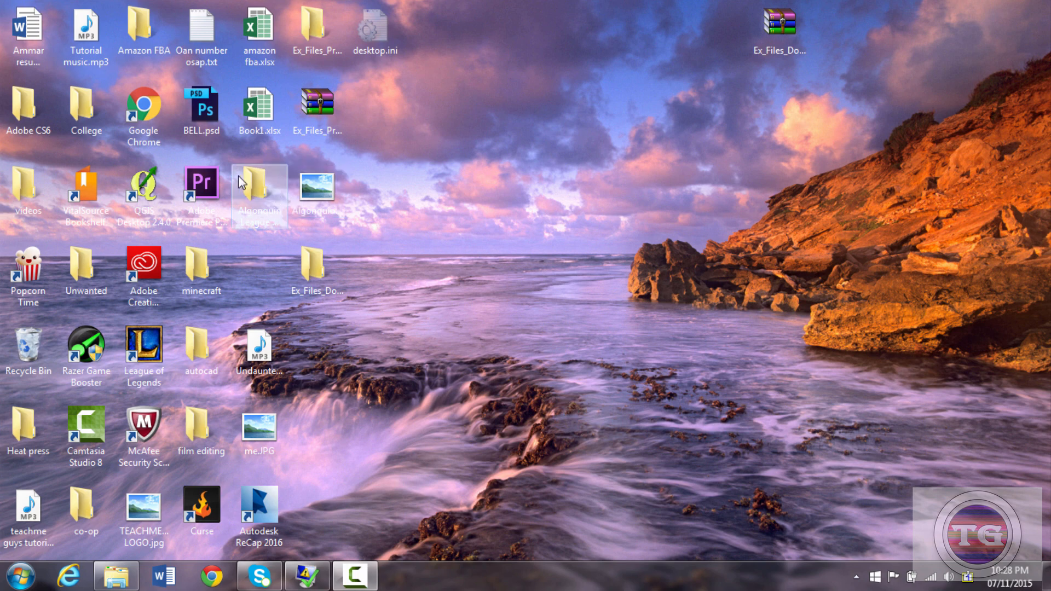
Launch Premiere Pro CC 2014 from the desktop and dismiss the feedback survey.
left_click(202, 184)
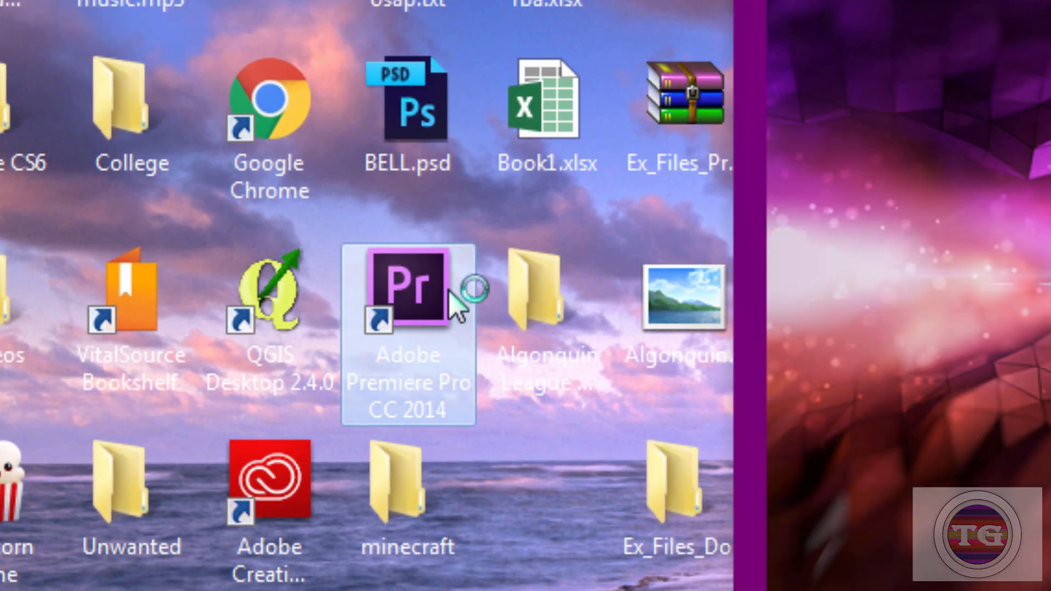
double_click(407, 288)
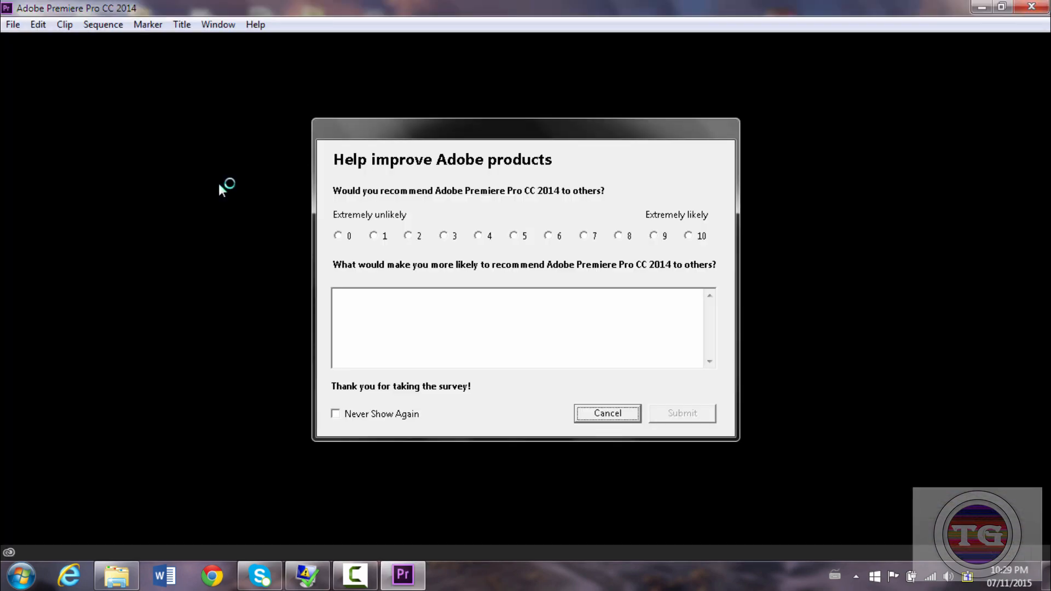
left_click(605, 413)
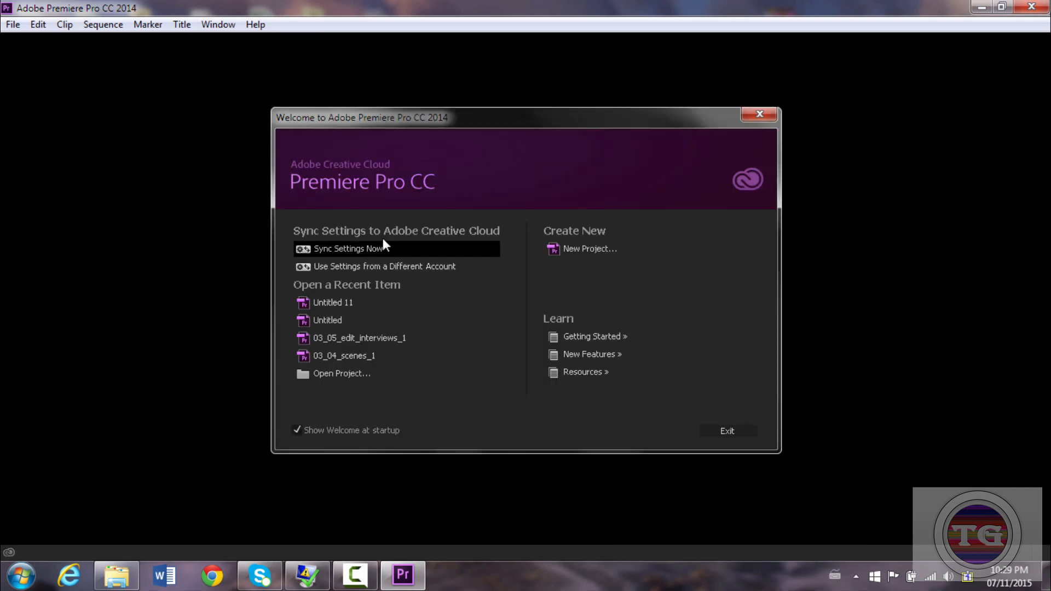
Start a new project and name it 'Background noise removal'.
left_click(589, 249)
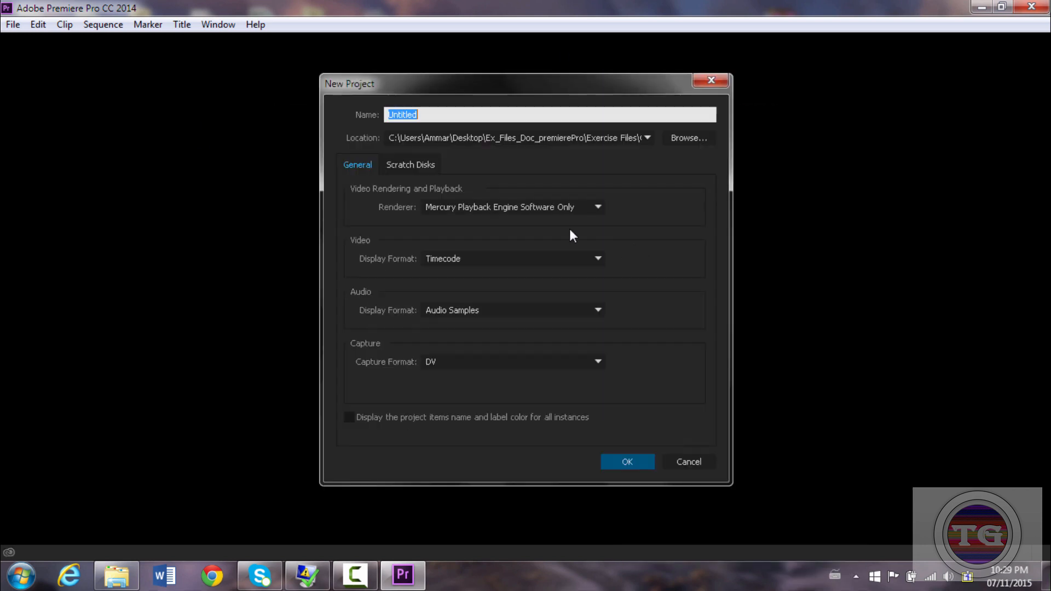
left_click(435, 114)
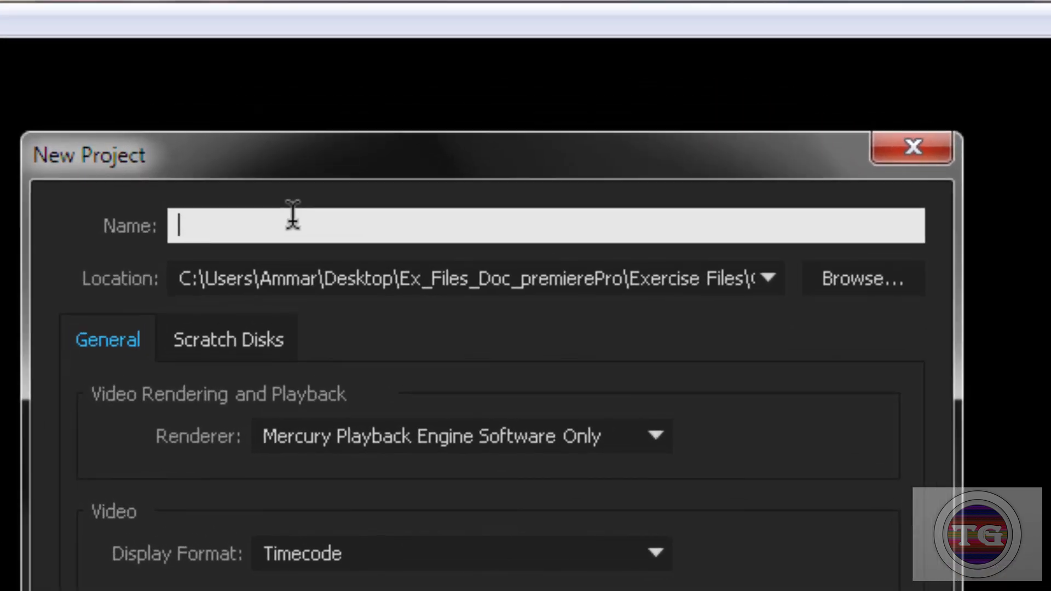
type("Background no")
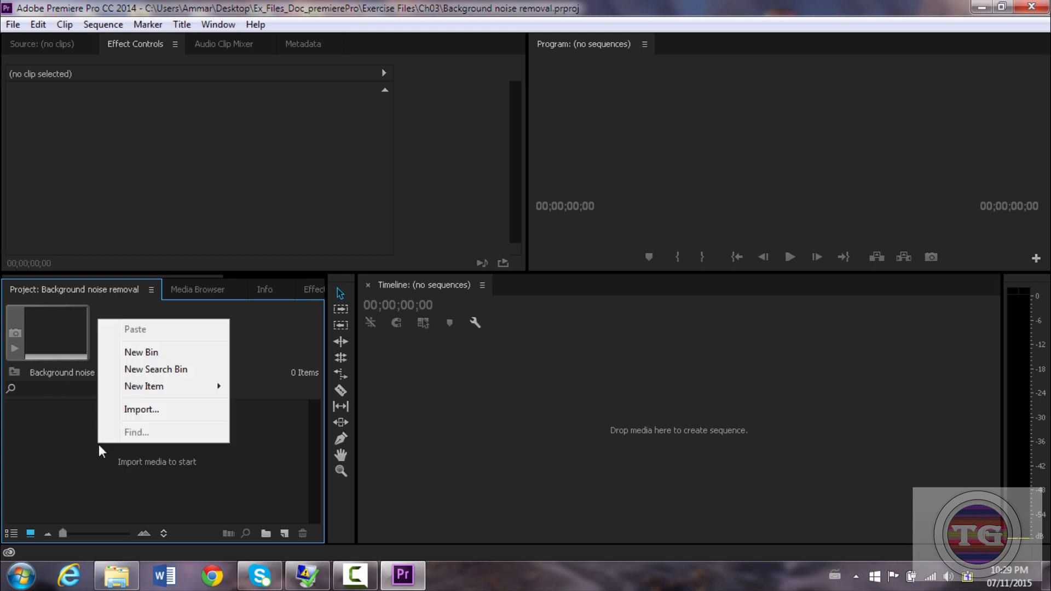
Import DSC_0080.MOV through the Import dialog.
left_click(141, 408)
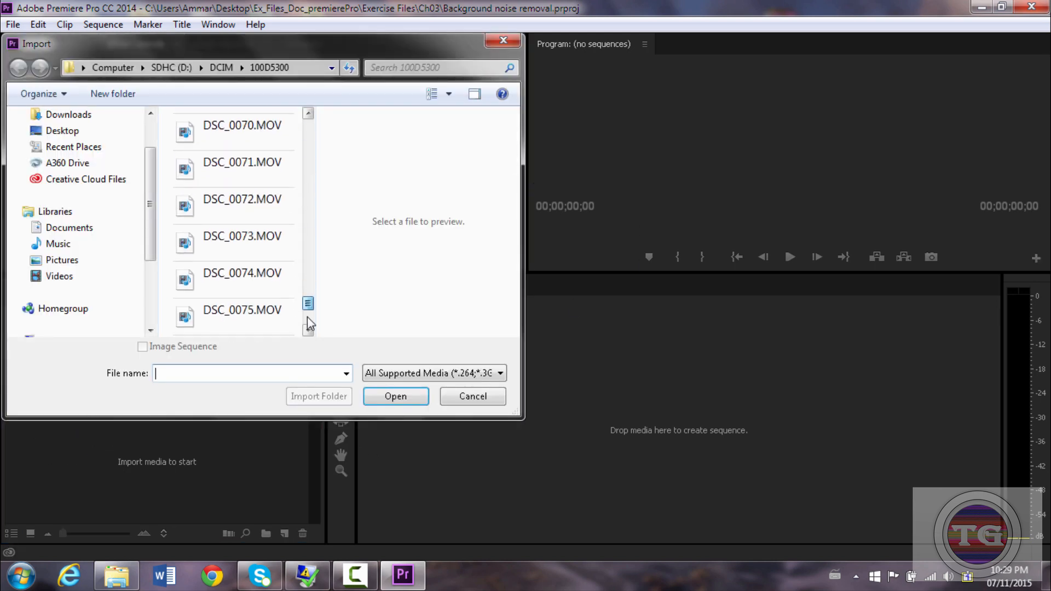
left_click(241, 315)
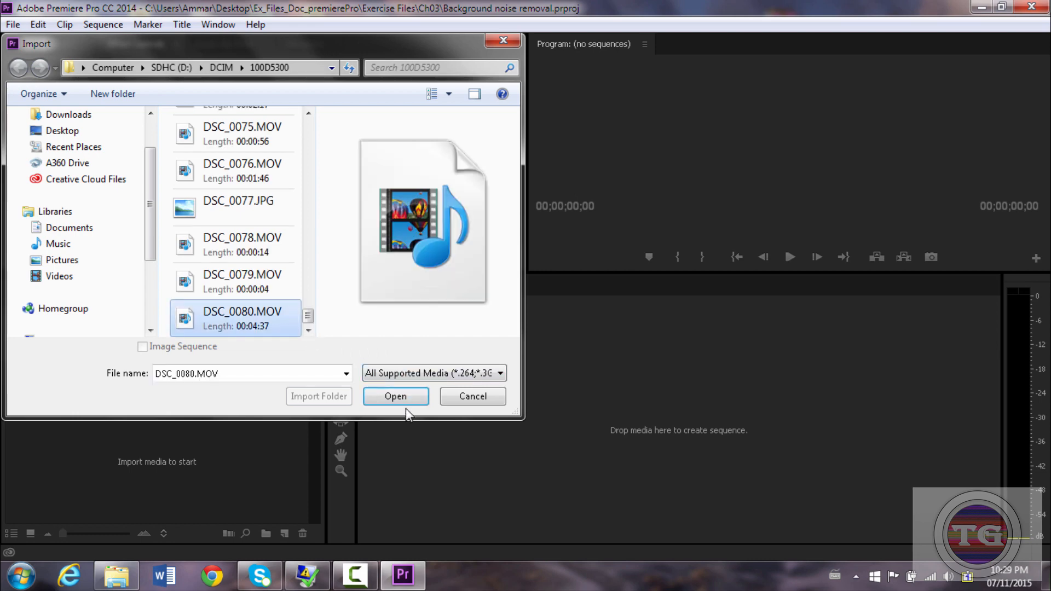
left_click(395, 396)
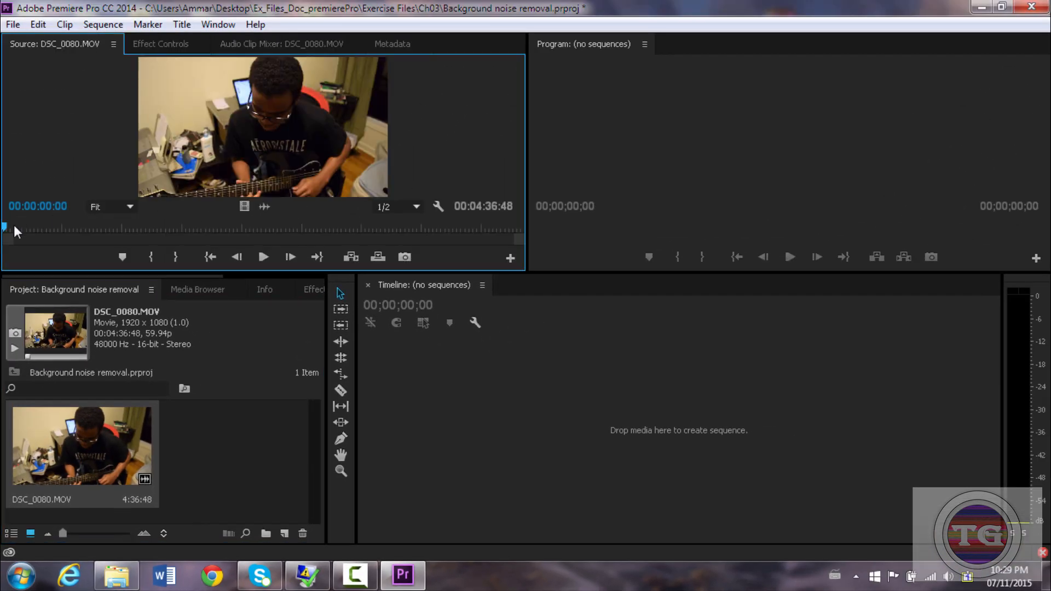
Scrub DSC_0080.MOV to about 16 s in the Source Monitor and play back the talking part.
left_click_drag(4, 227, 32, 228)
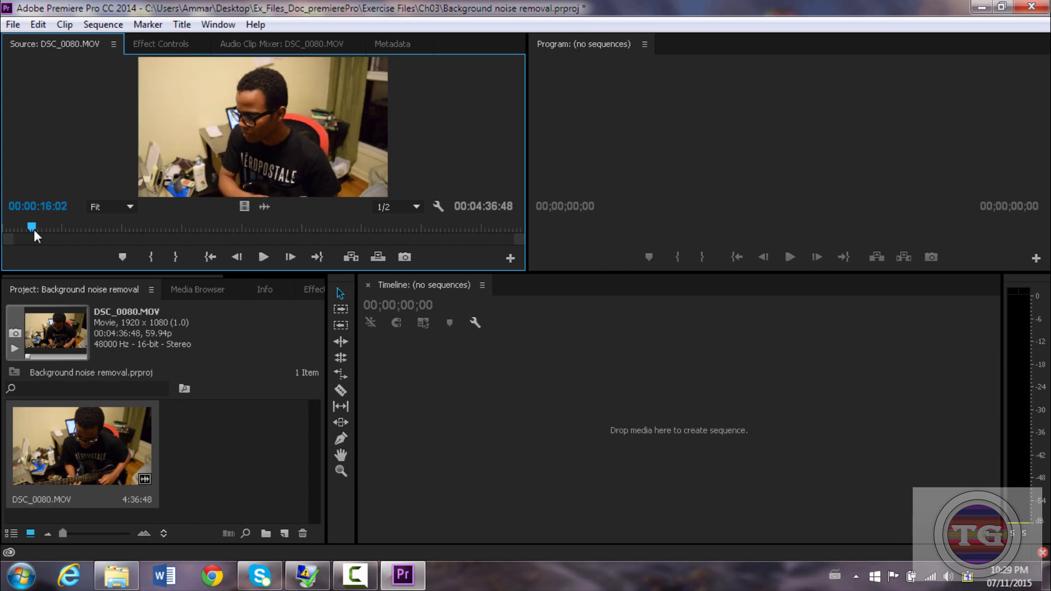
left_click(263, 256)
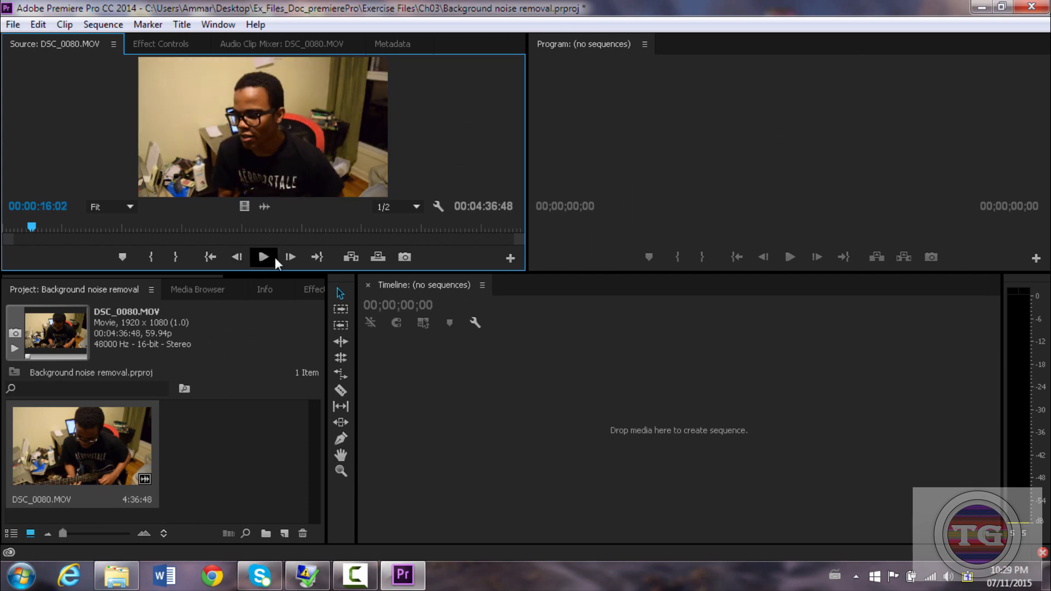
left_click(262, 256)
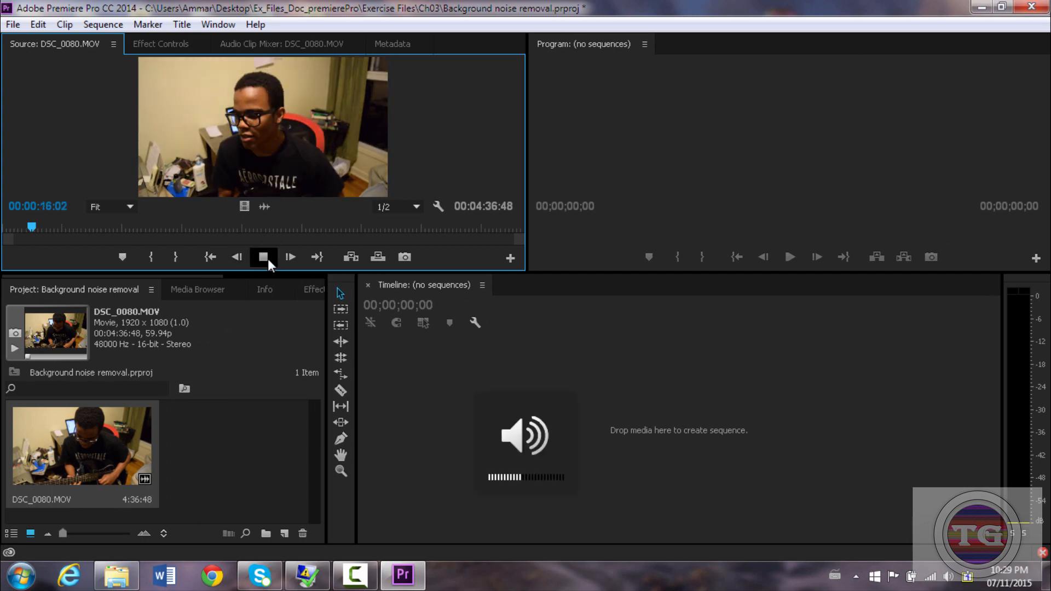
left_click(289, 257)
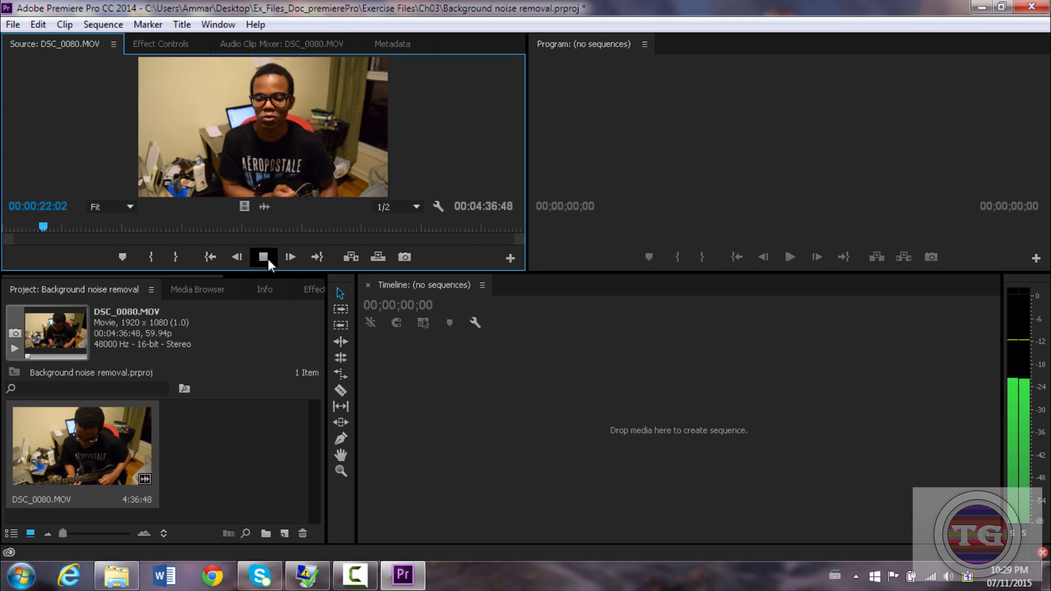
left_click(263, 256)
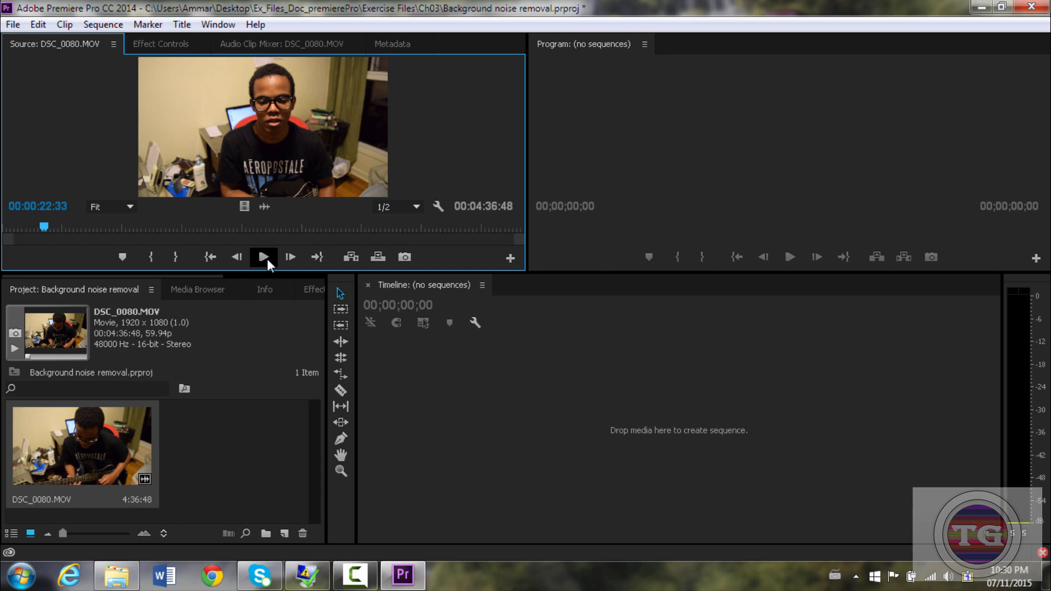
mouse_move(288, 129)
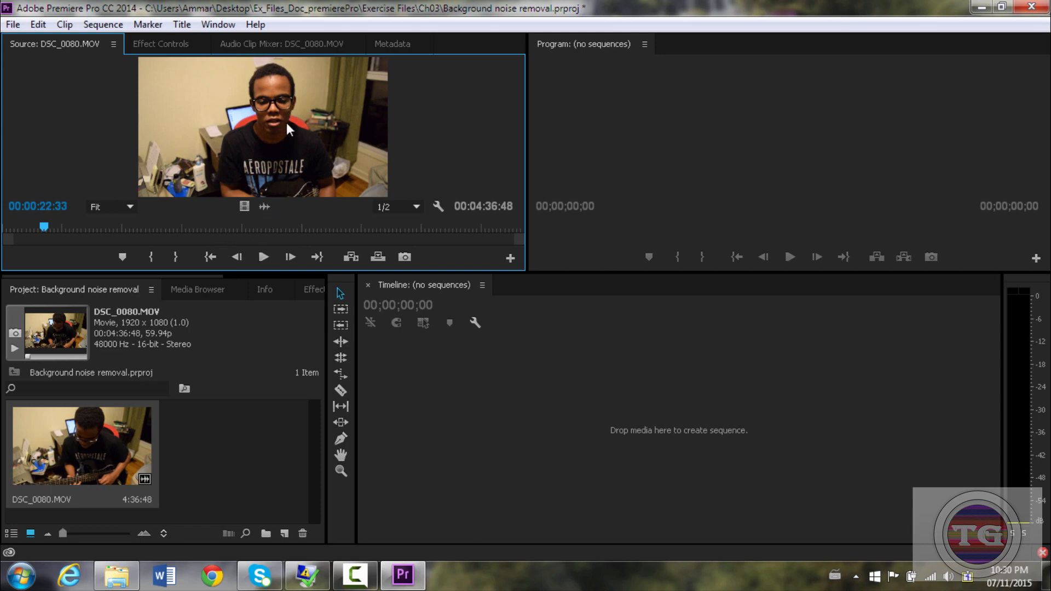
mouse_move(795, 367)
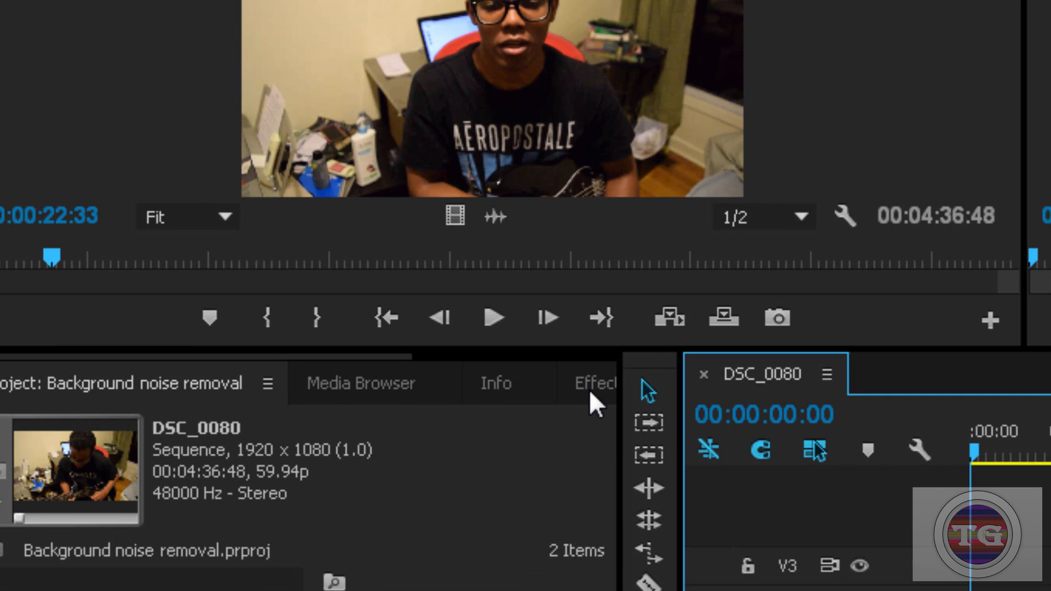
Find the DeNoiser effect under Audio Effects by searching 'denoiser'.
left_click(596, 383)
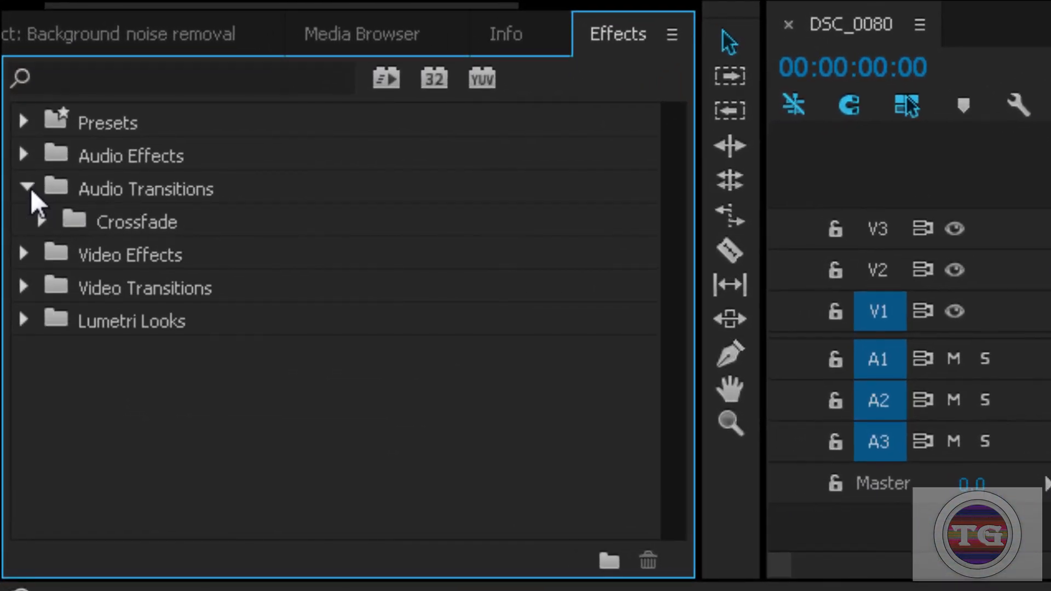
left_click(23, 155)
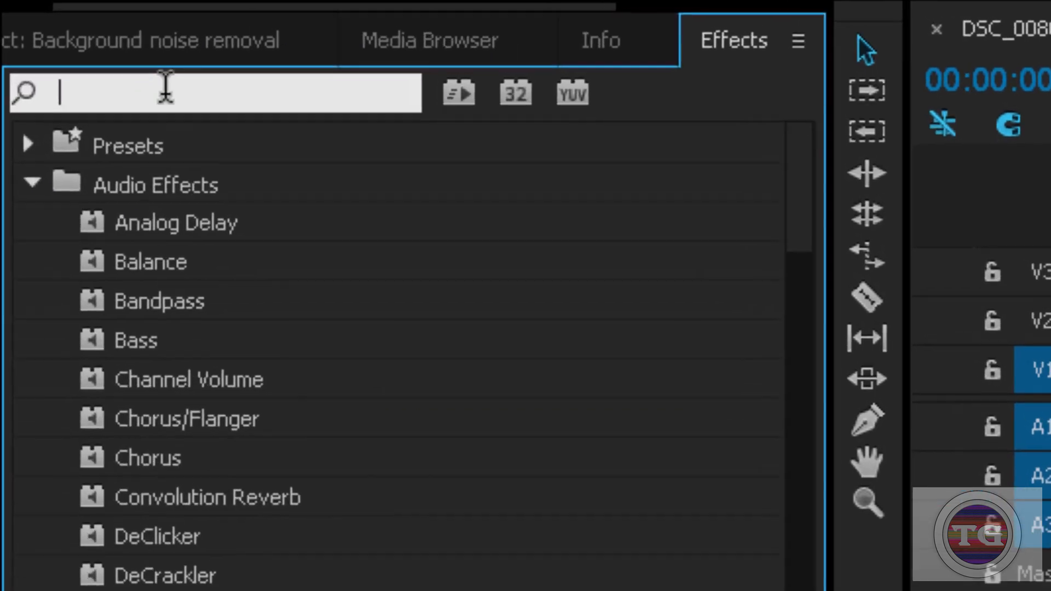
type("d")
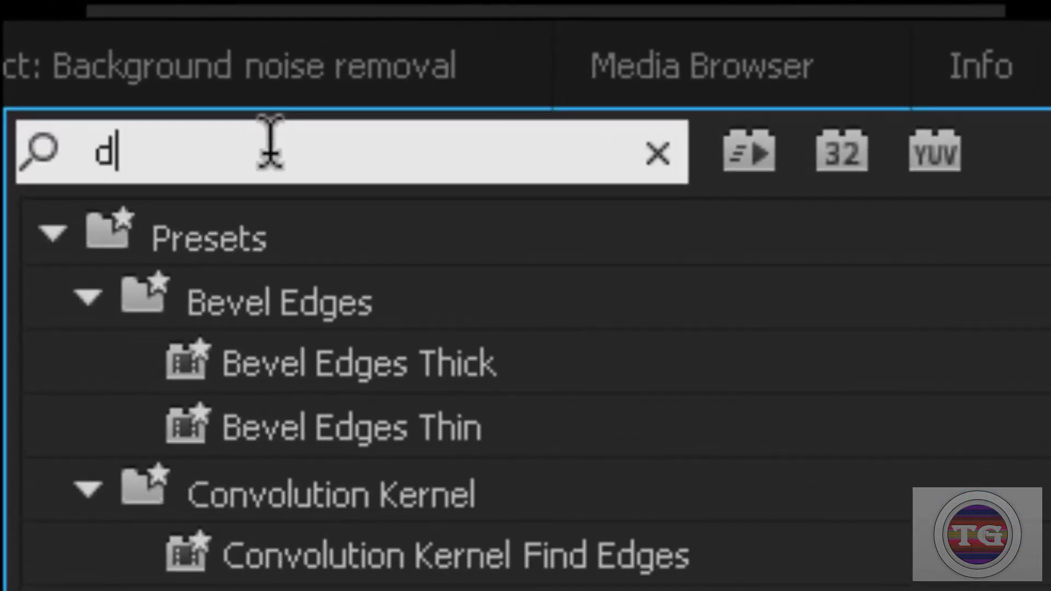
type("enoiser")
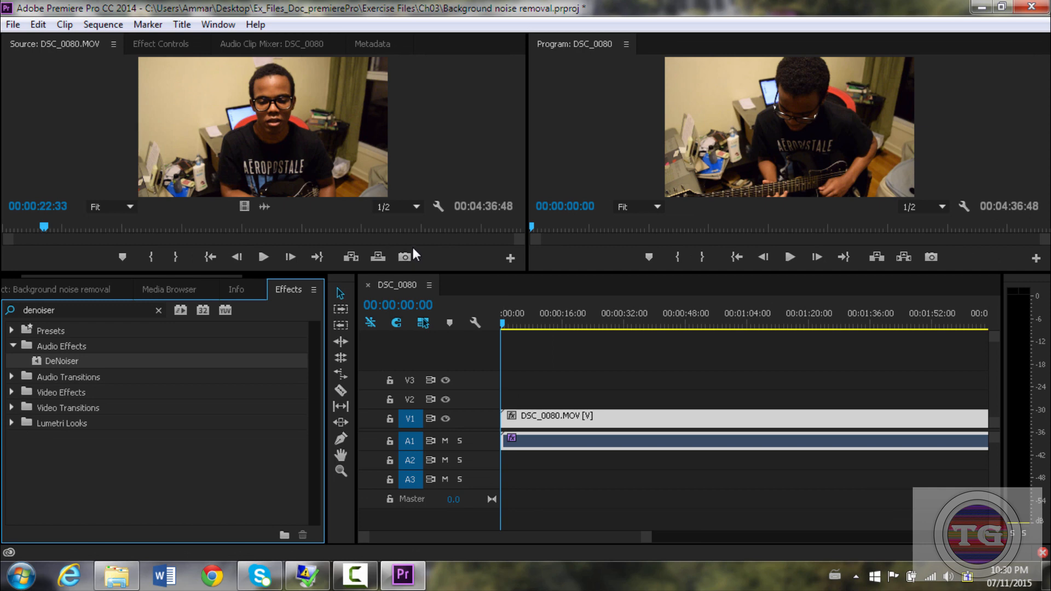
mouse_move(161, 55)
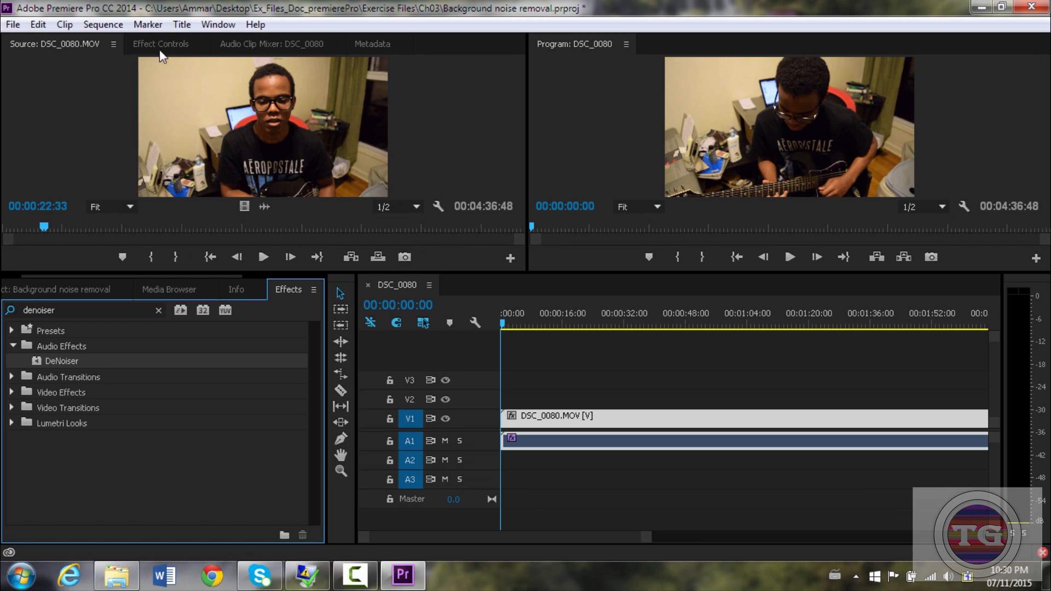
Set the DeNoiser reduction to -17 dB with offset 10 in its Clip Fx Editor.
left_click(160, 44)
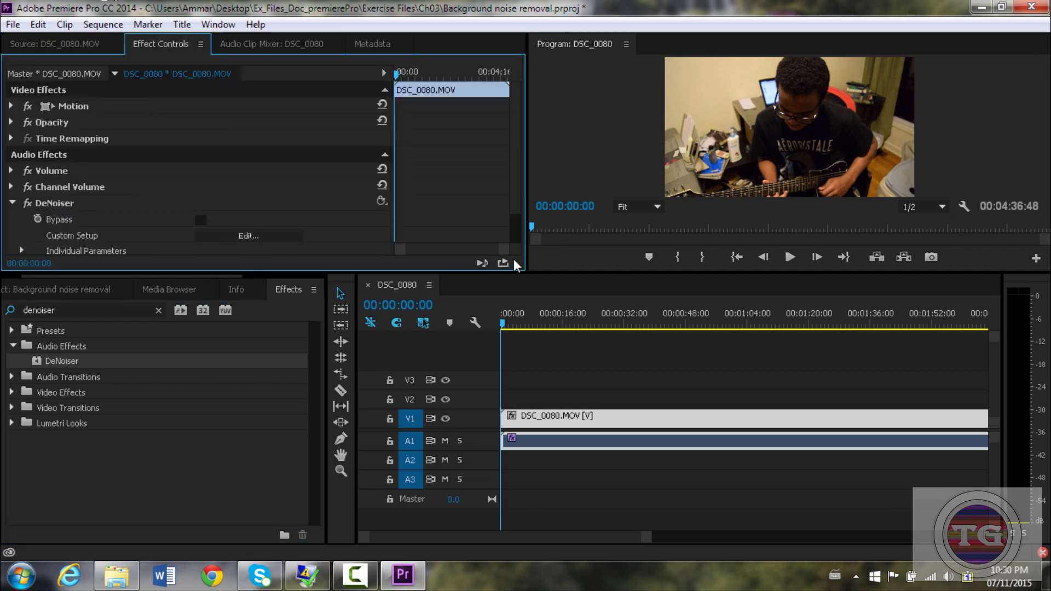
mouse_move(32, 149)
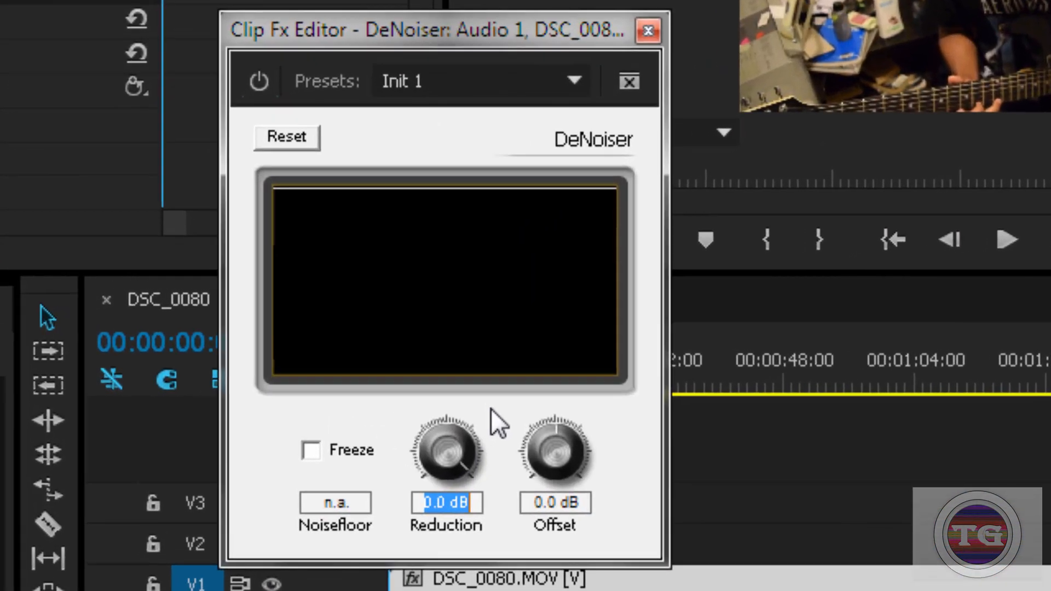
type("-17")
left_click(555, 501)
type("10")
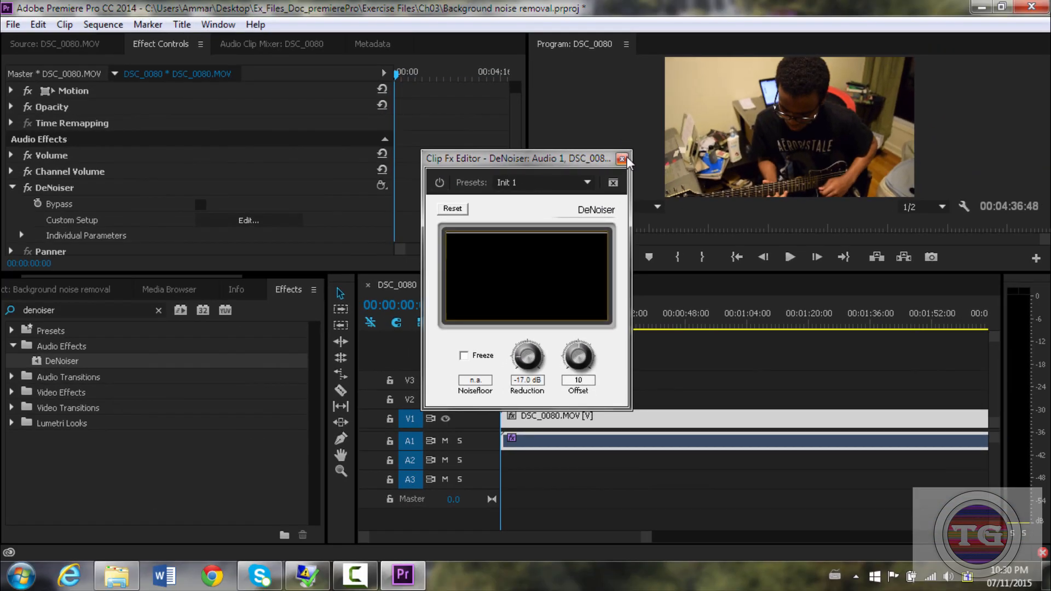
mouse_move(622, 159)
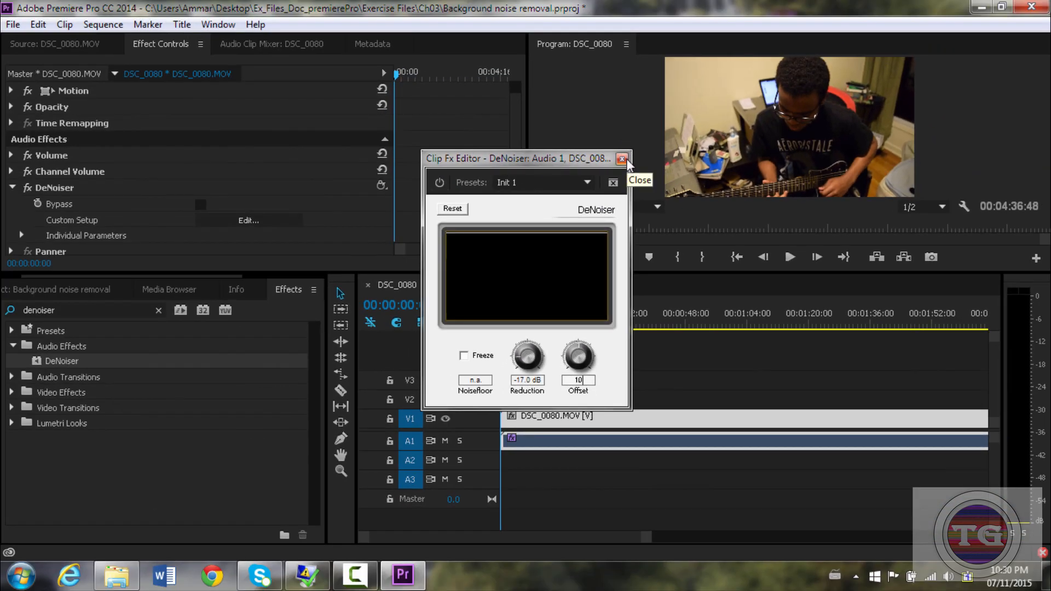
left_click(622, 159)
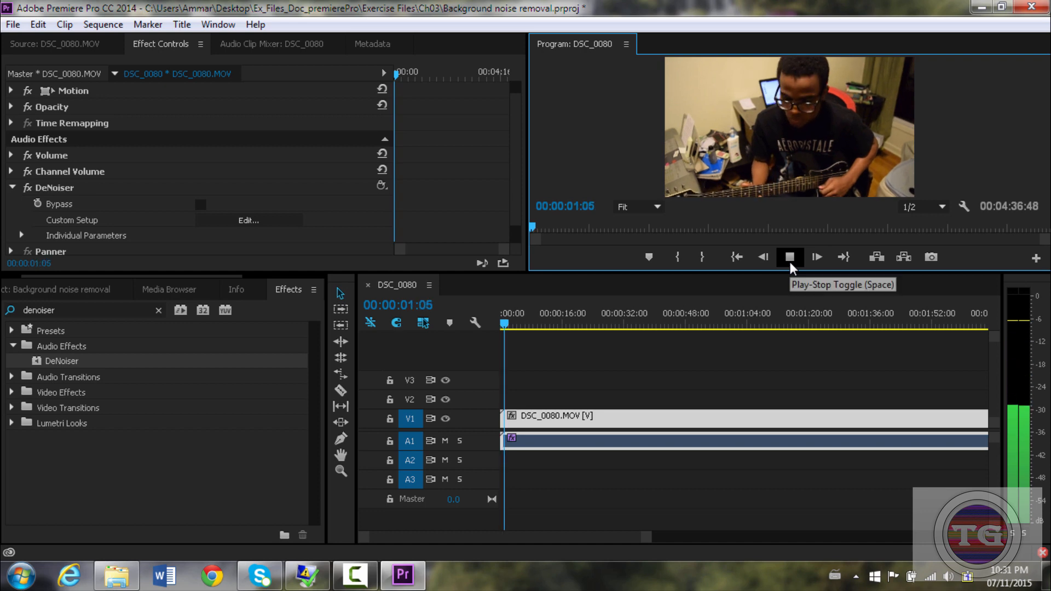
left_click(789, 256)
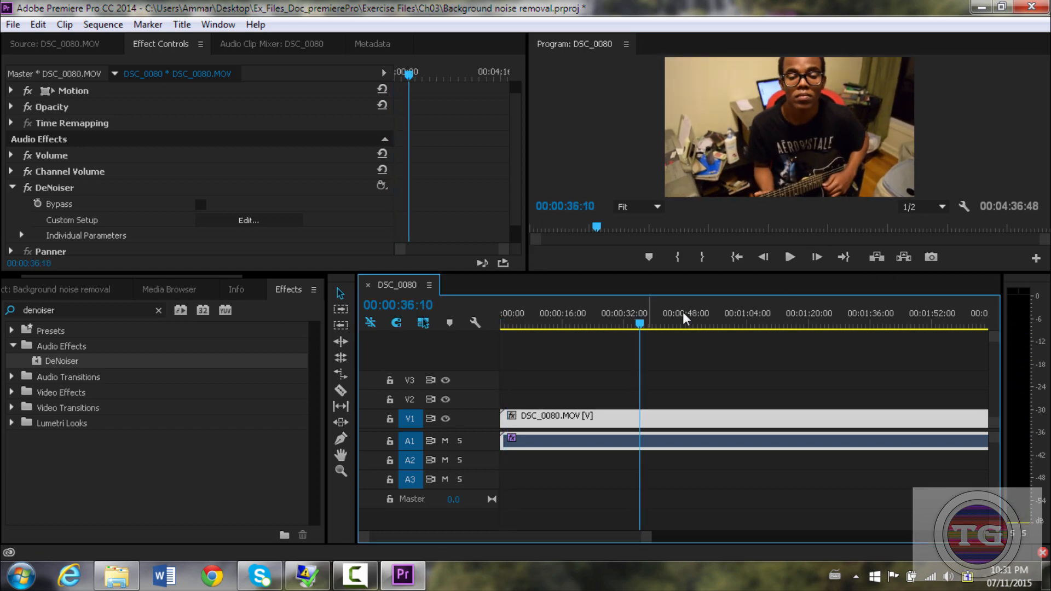
left_click(789, 256)
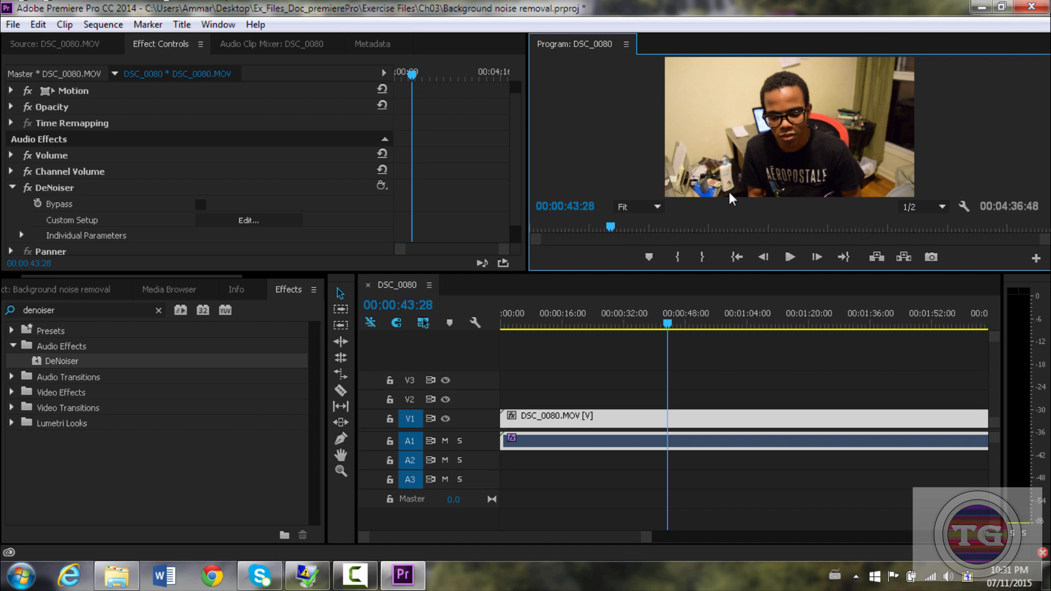
mouse_move(261, 264)
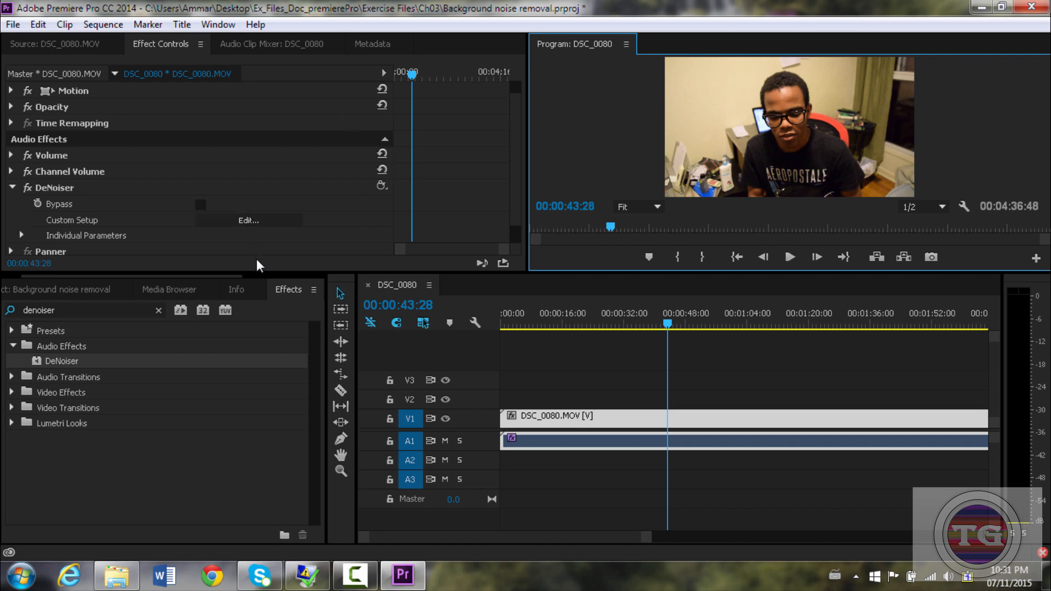
left_click(199, 203)
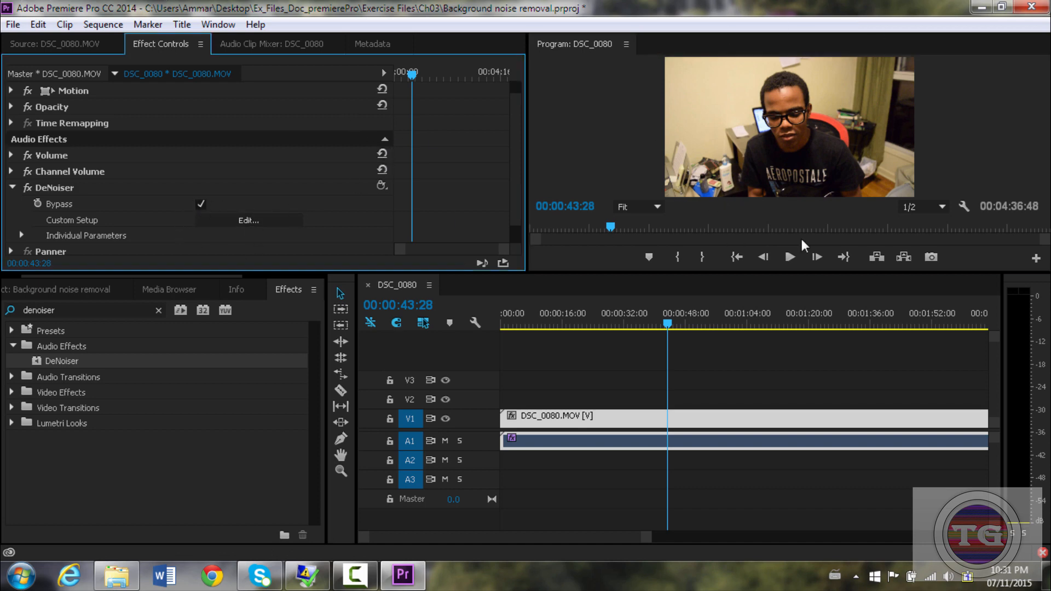
left_click(789, 256)
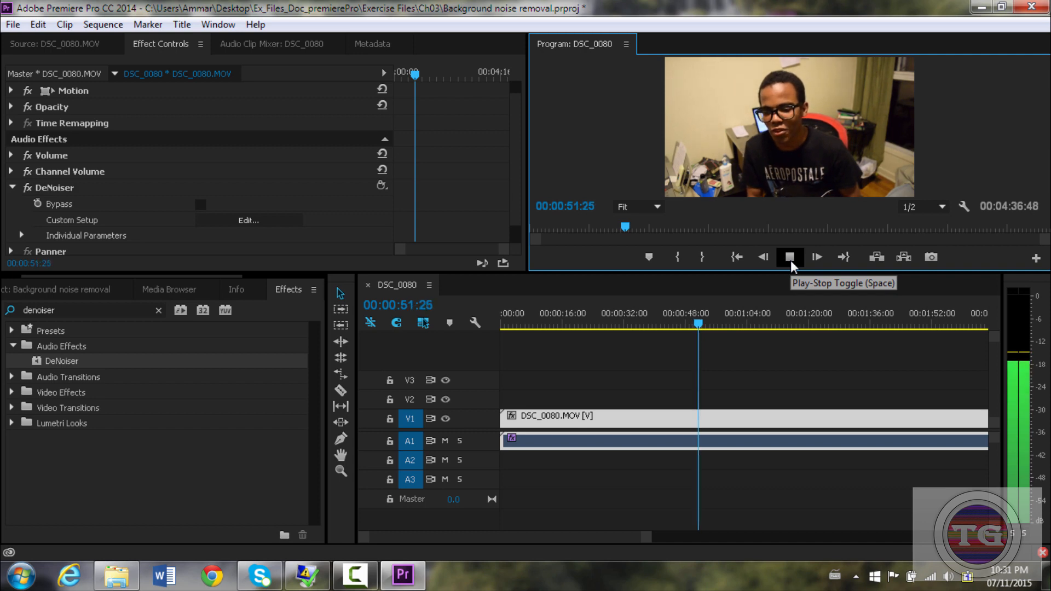
left_click(789, 256)
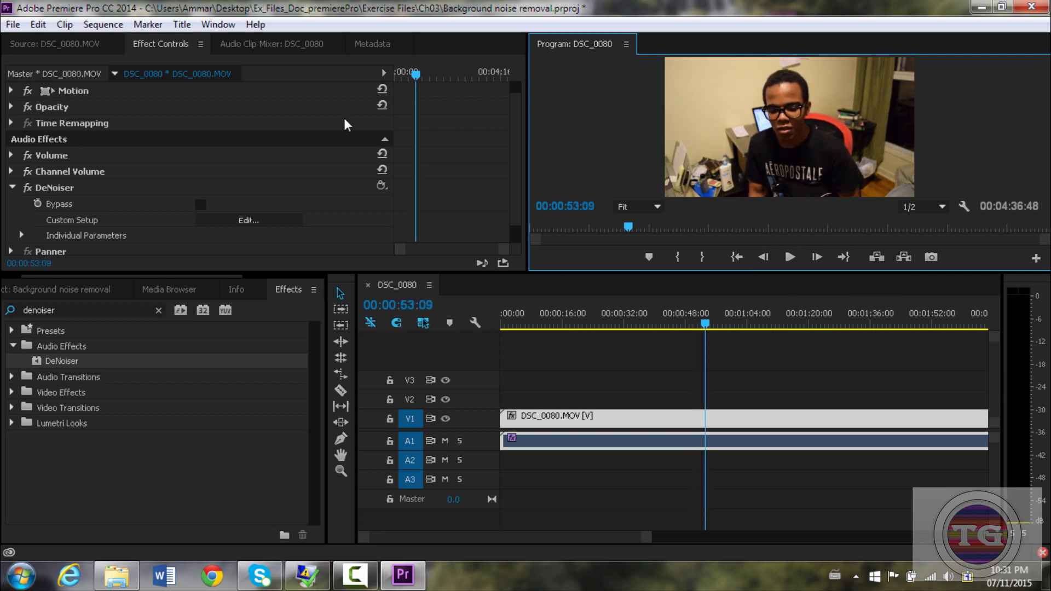
mouse_move(122, 329)
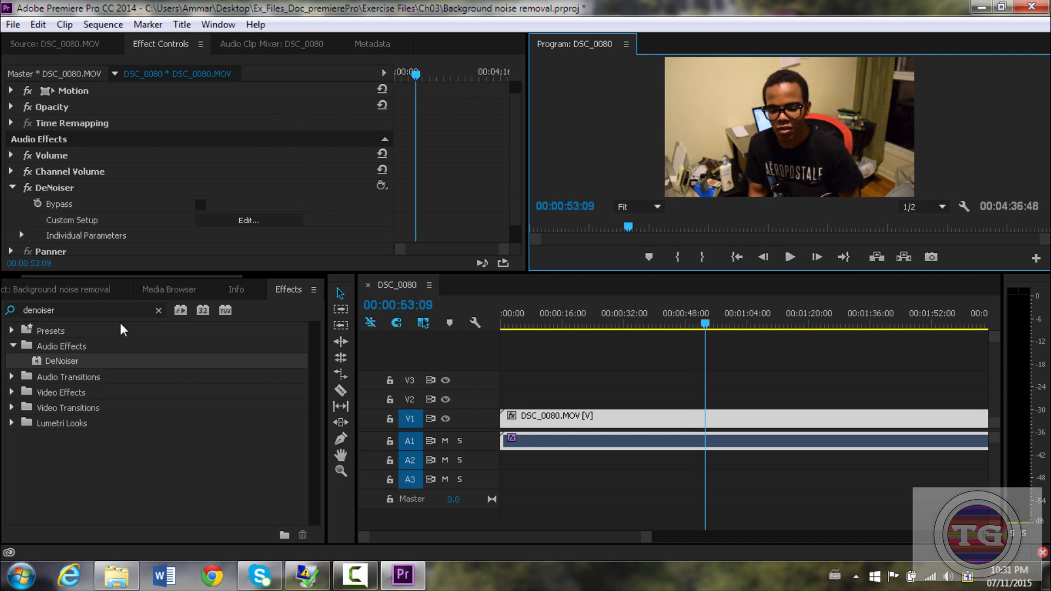
Search 'lowpass', apply Lowpass to the audio clip and set its cutoff to 200 Hz.
left_click(158, 309)
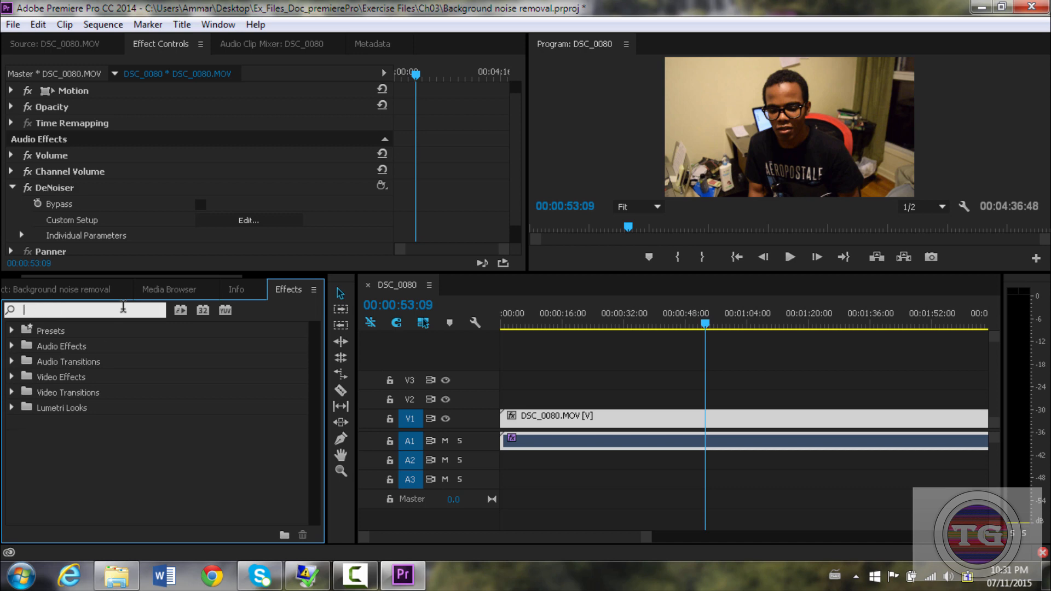
type("lowpass")
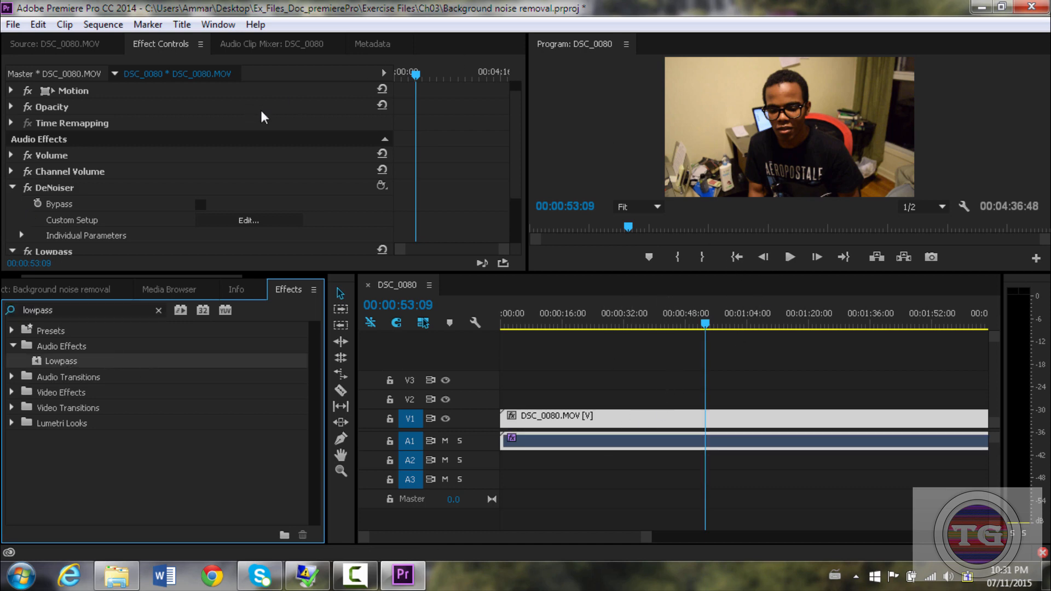
scroll("down", 3)
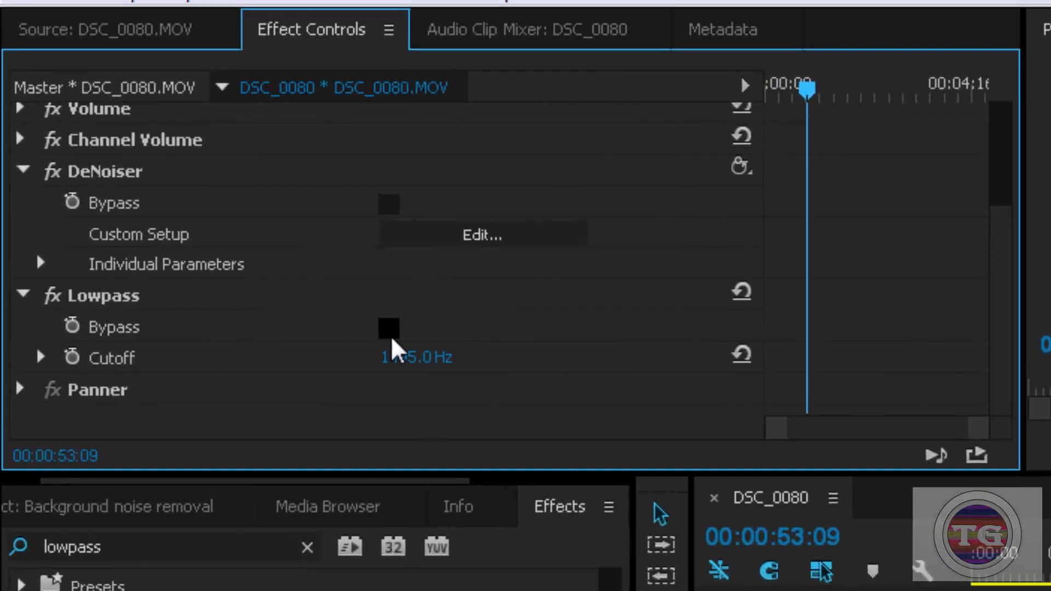
left_click(388, 327)
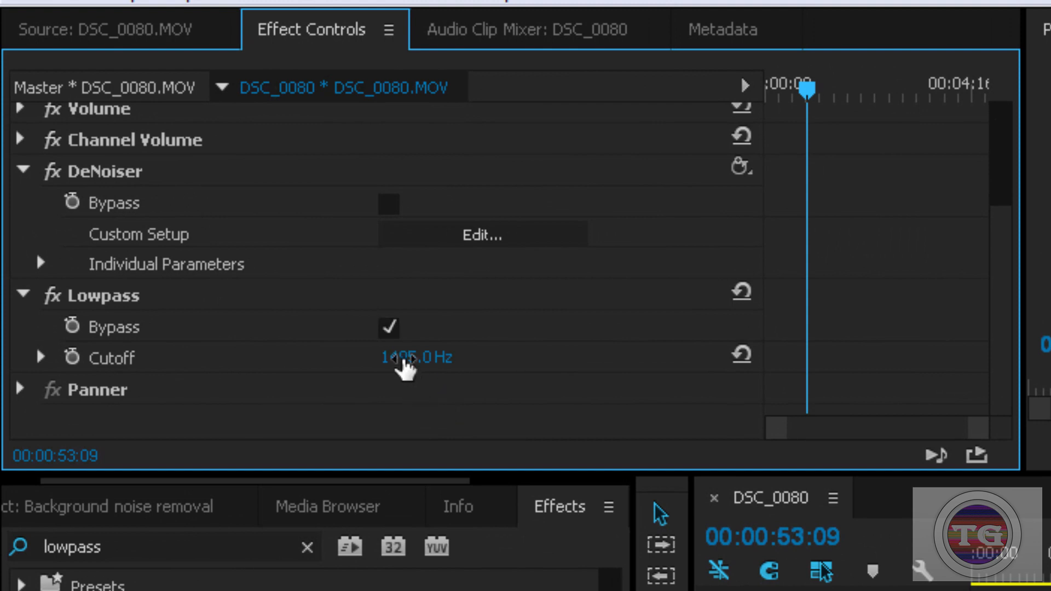
left_click(417, 357)
type("200")
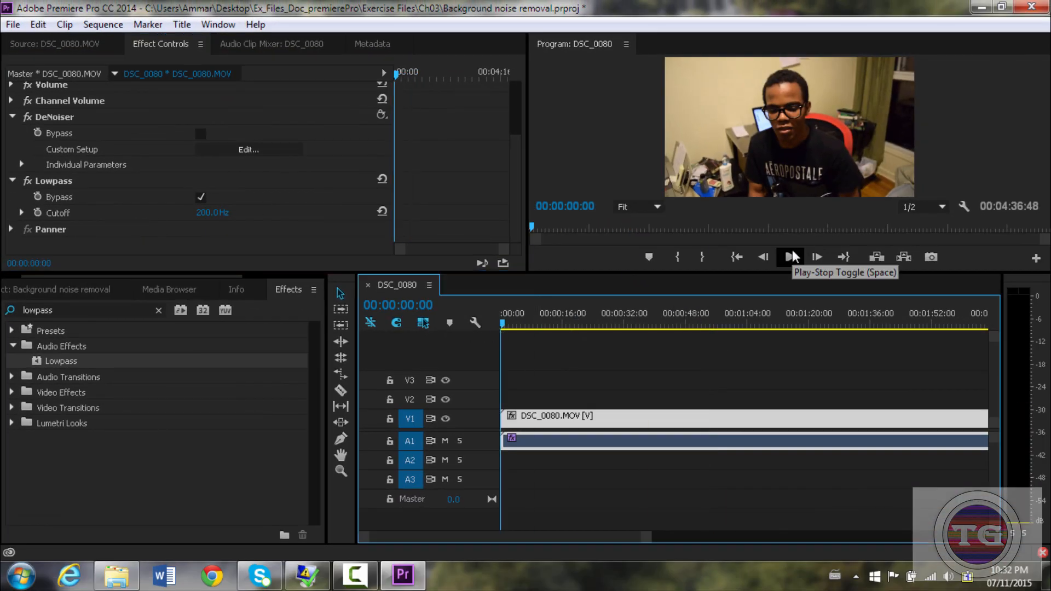
left_click(789, 256)
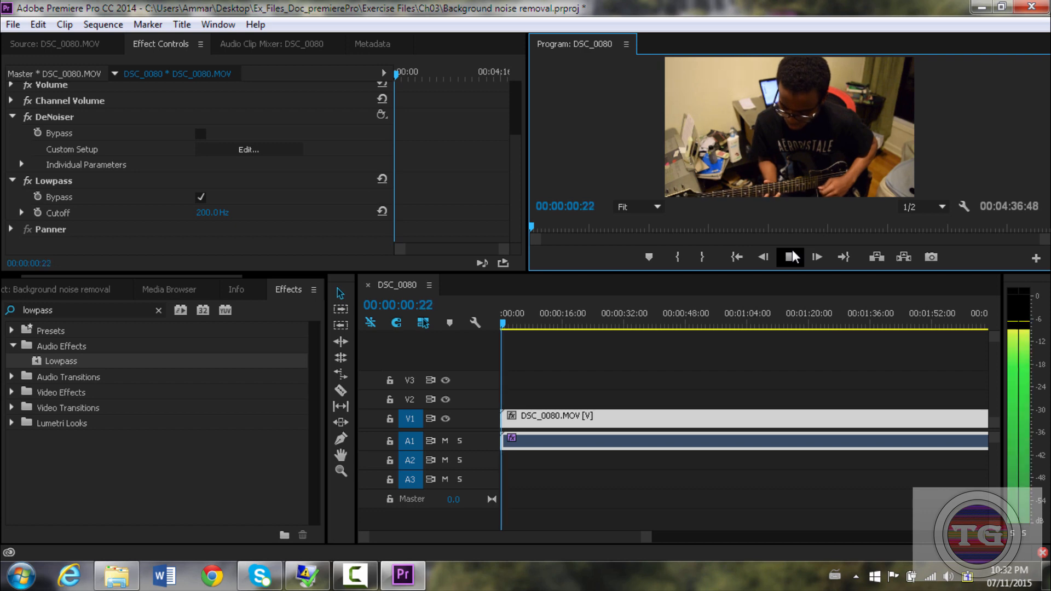
left_click(789, 256)
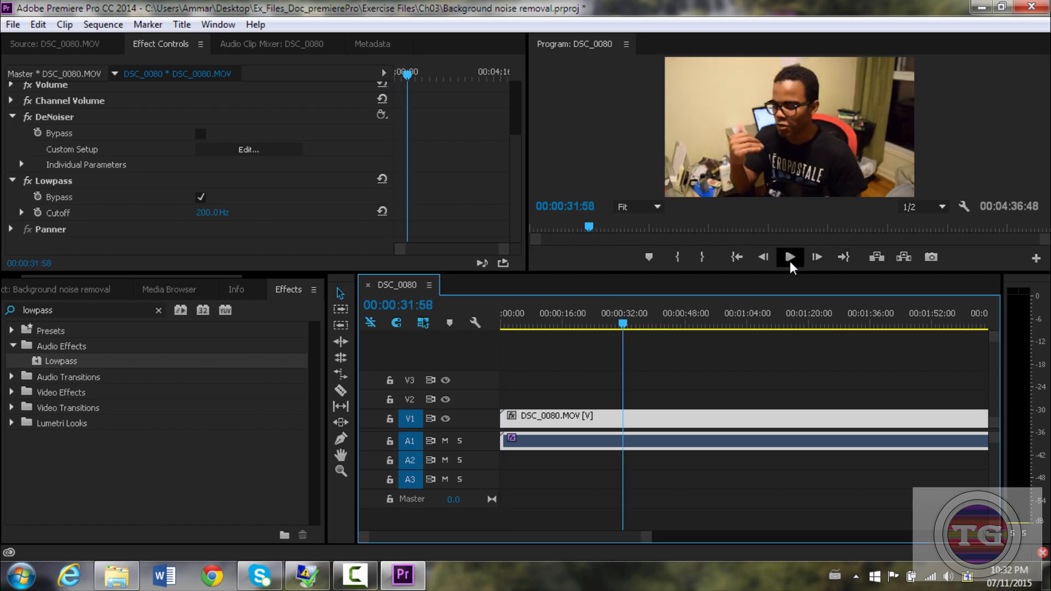
left_click(789, 256)
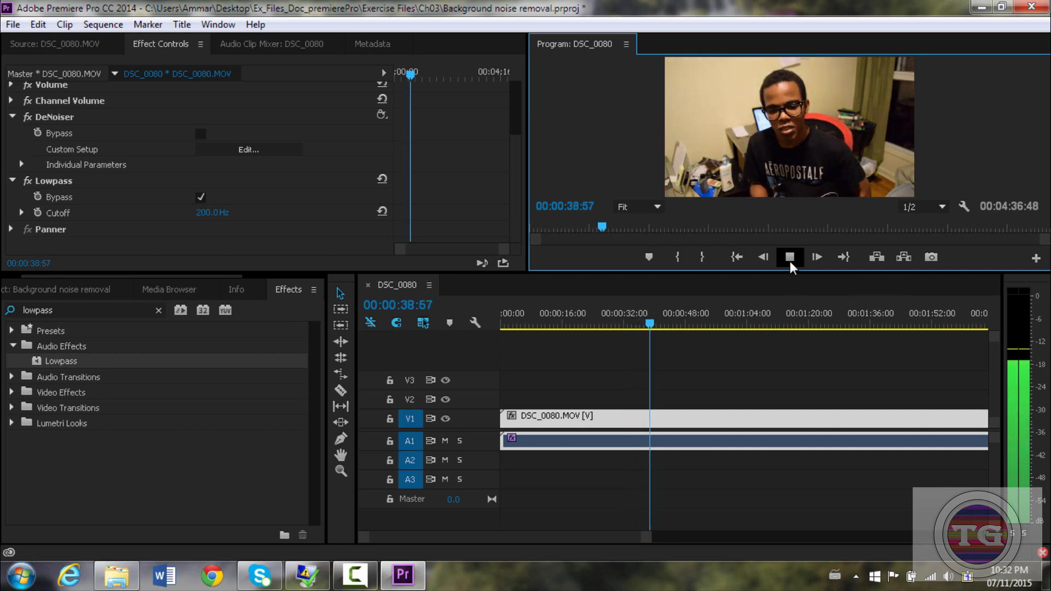
left_click(789, 256)
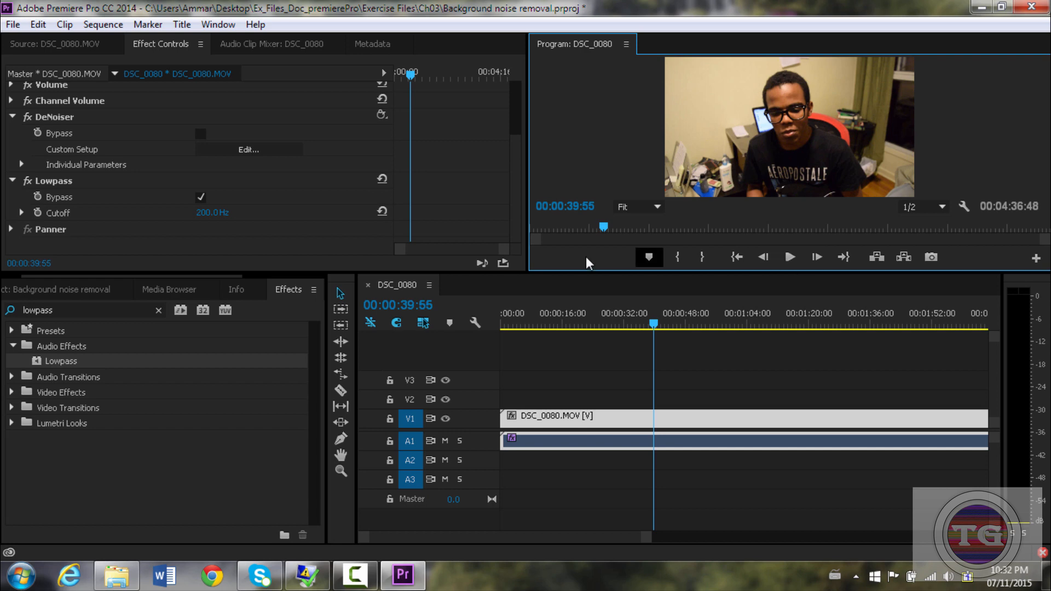
mouse_move(660, 340)
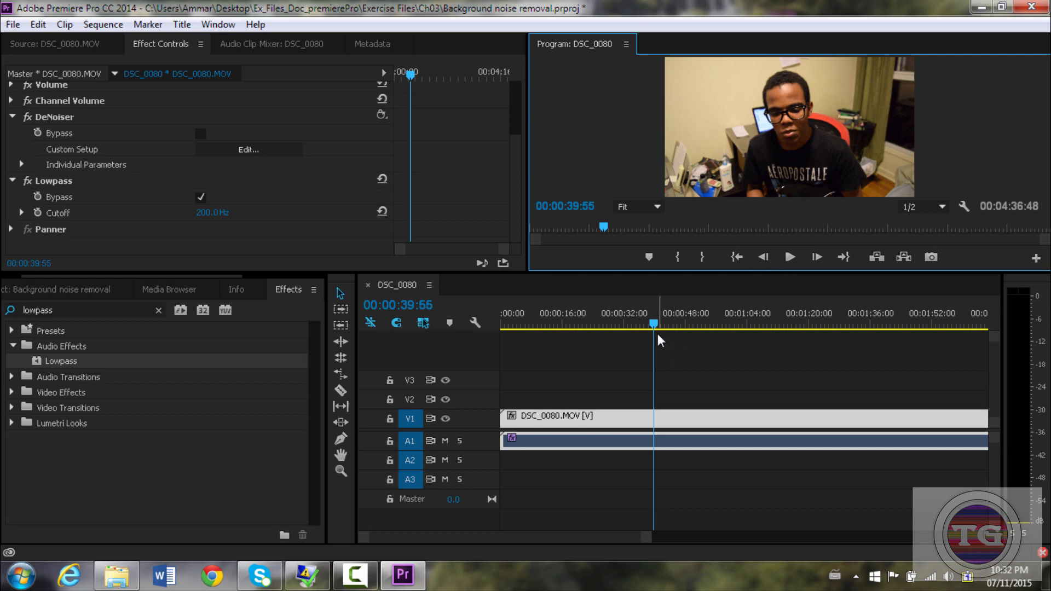